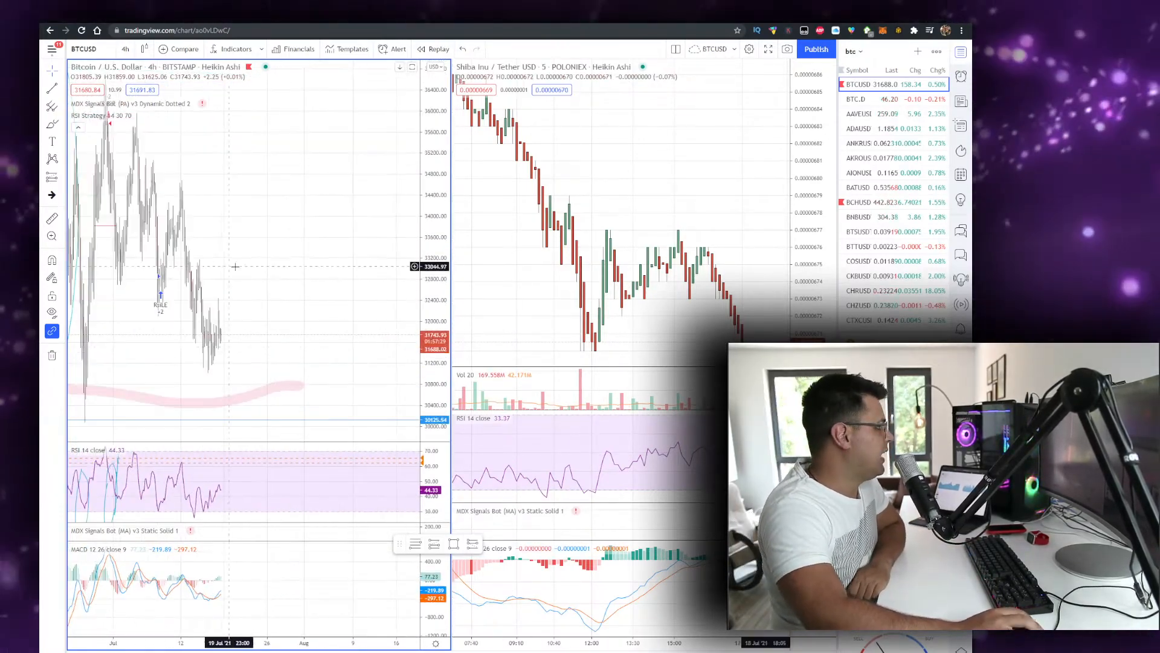
Step: Return to the CoinDesk tab and scroll its homepage back to the top stories
{"action": "left_click", "coordinate": [124, 48]}
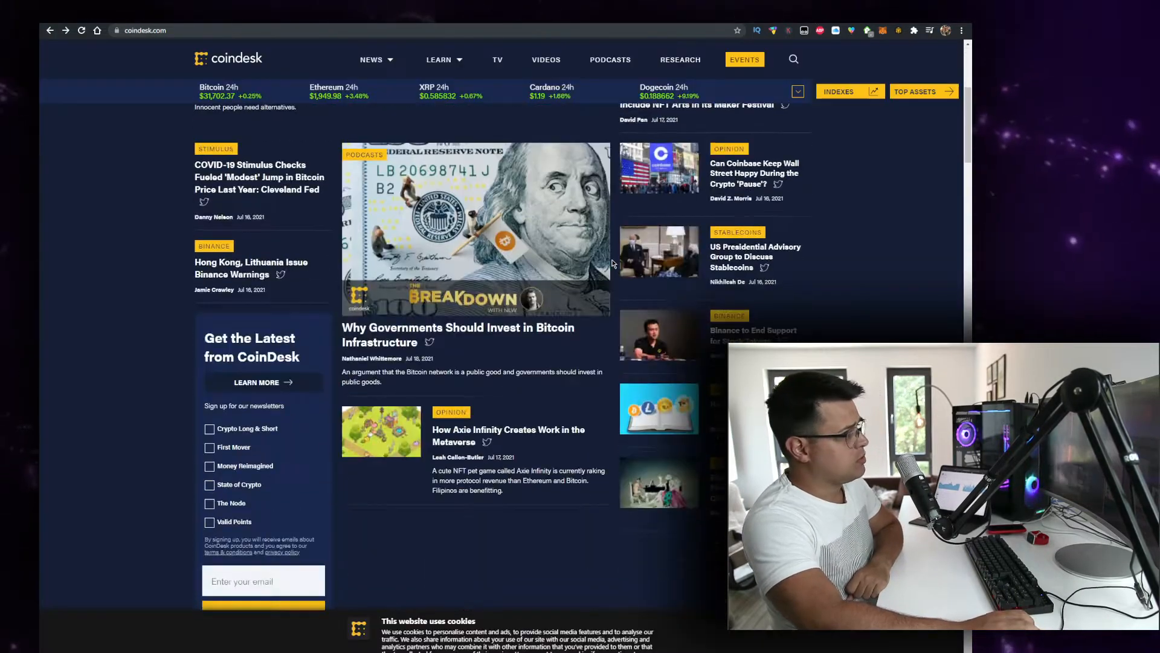
{"action": "scroll", "scroll_direction": "up", "scroll_amount": 3}
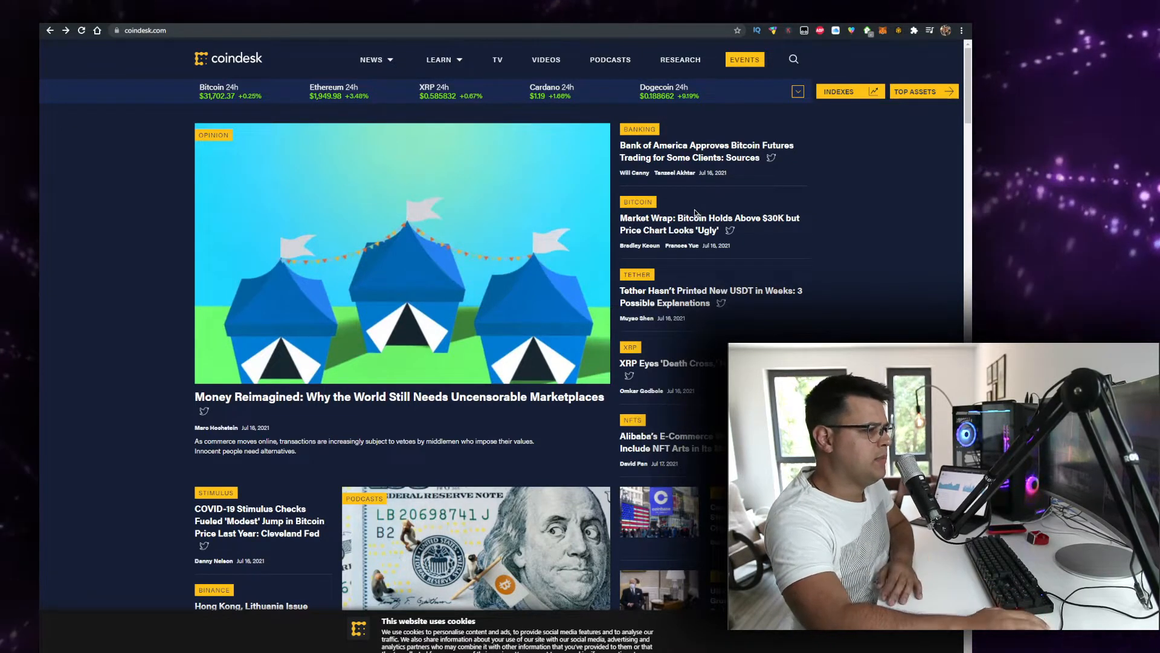
{"action": "mouse_move", "coordinate": [707, 199]}
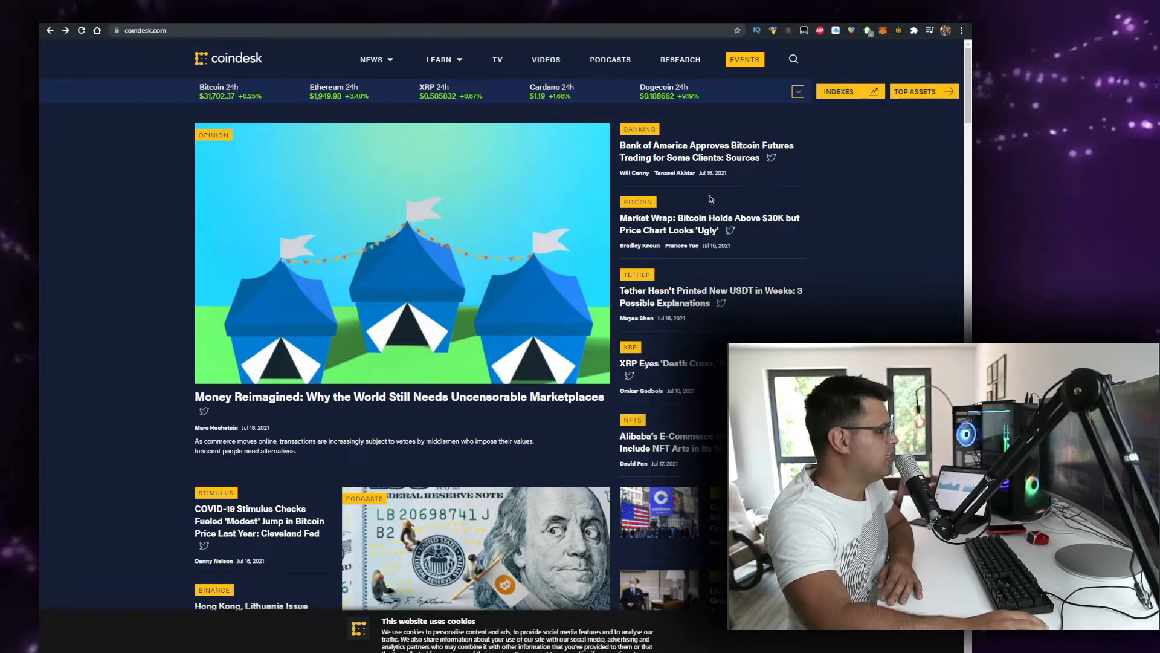
{"action": "mouse_move", "coordinate": [711, 198]}
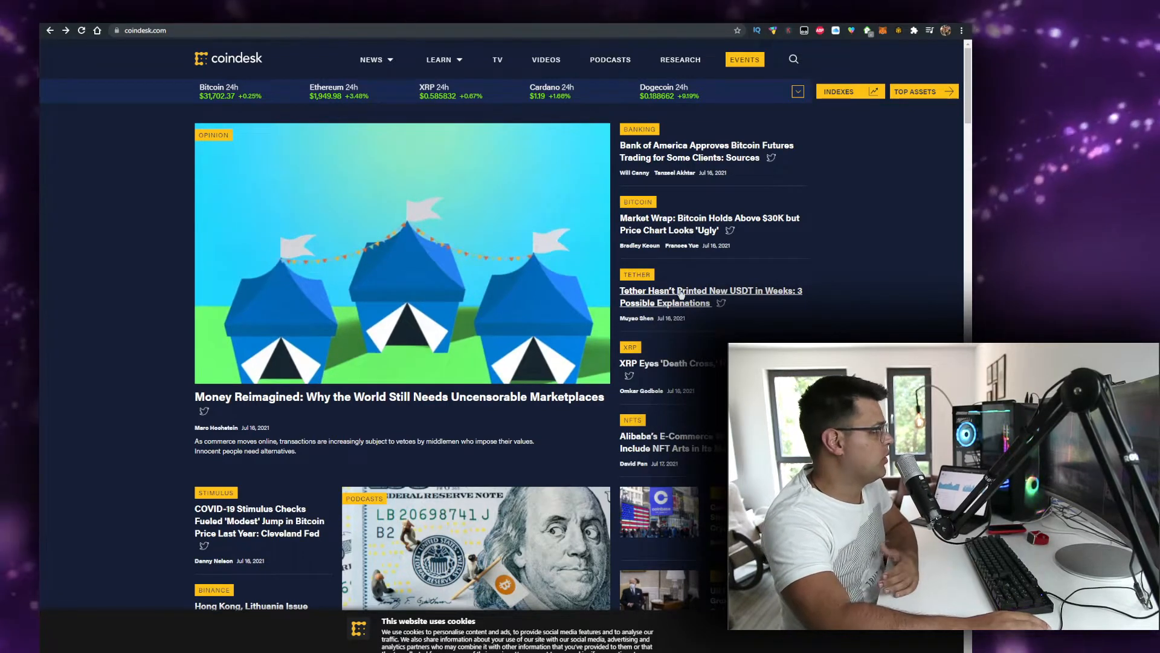
{"action": "mouse_move", "coordinate": [692, 151]}
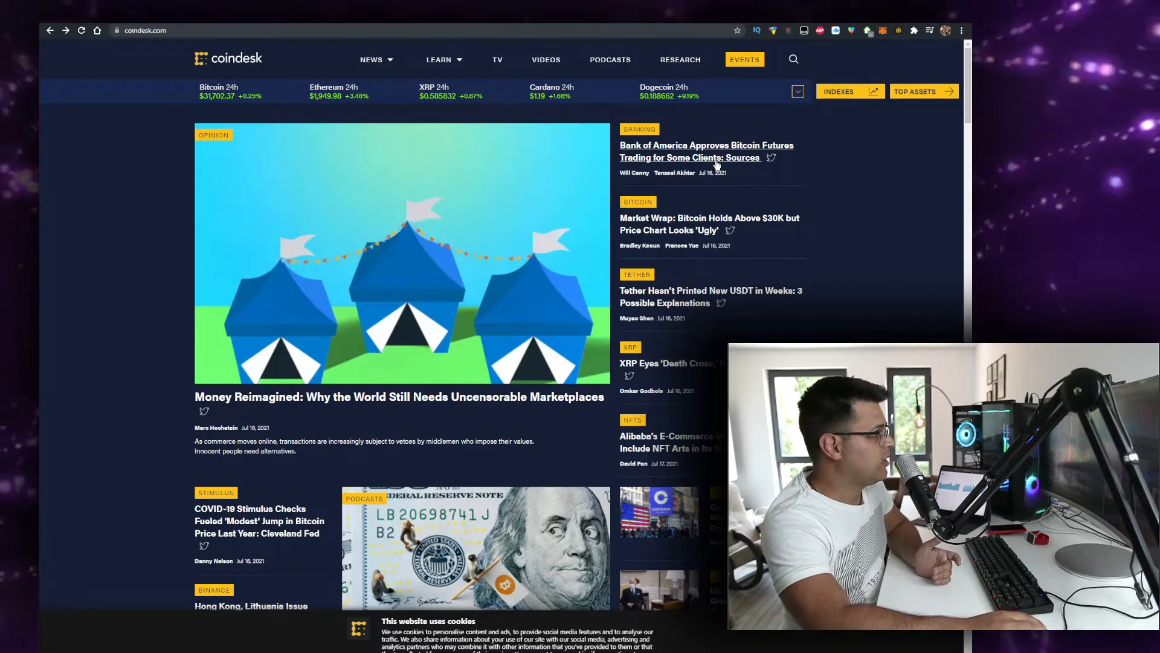
Step: Open 'Bank of America Approves Bitcoin Futures Trading for Some Clients: Sources' and read its opening paragraphs
{"action": "left_click", "coordinate": [706, 151]}
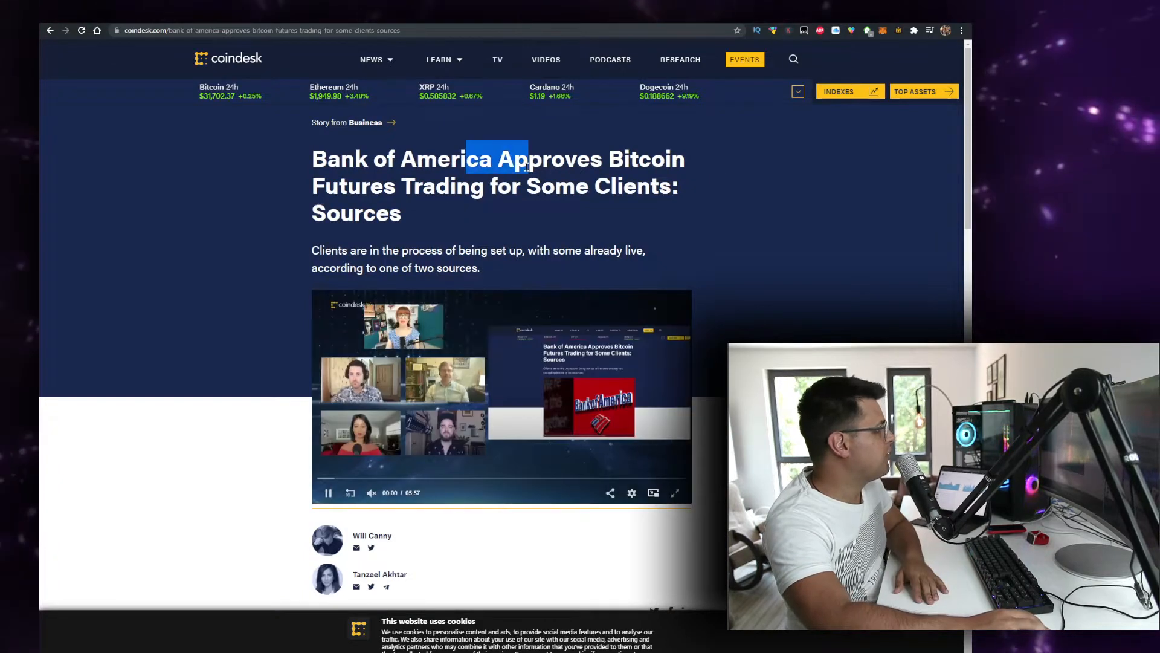
{"action": "scroll", "scroll_direction": "down", "scroll_amount": 3}
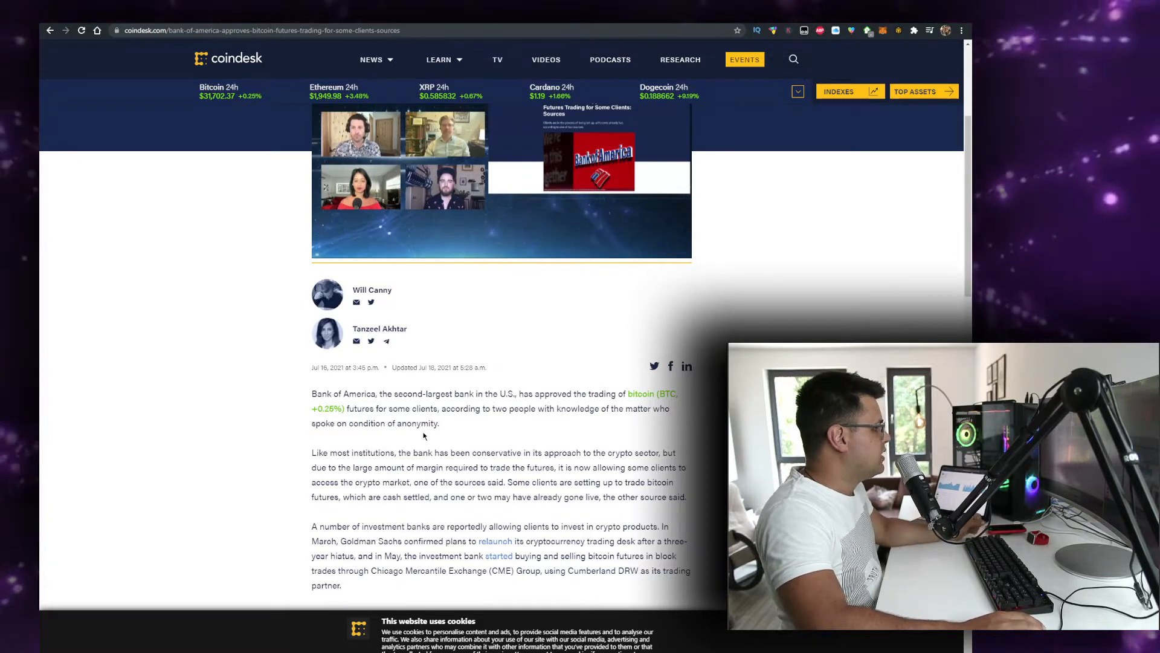
Step: Read down to the CME futures paragraphs, highlighting the word 'settled' along the way
{"action": "scroll", "scroll_direction": "down", "scroll_amount": 3}
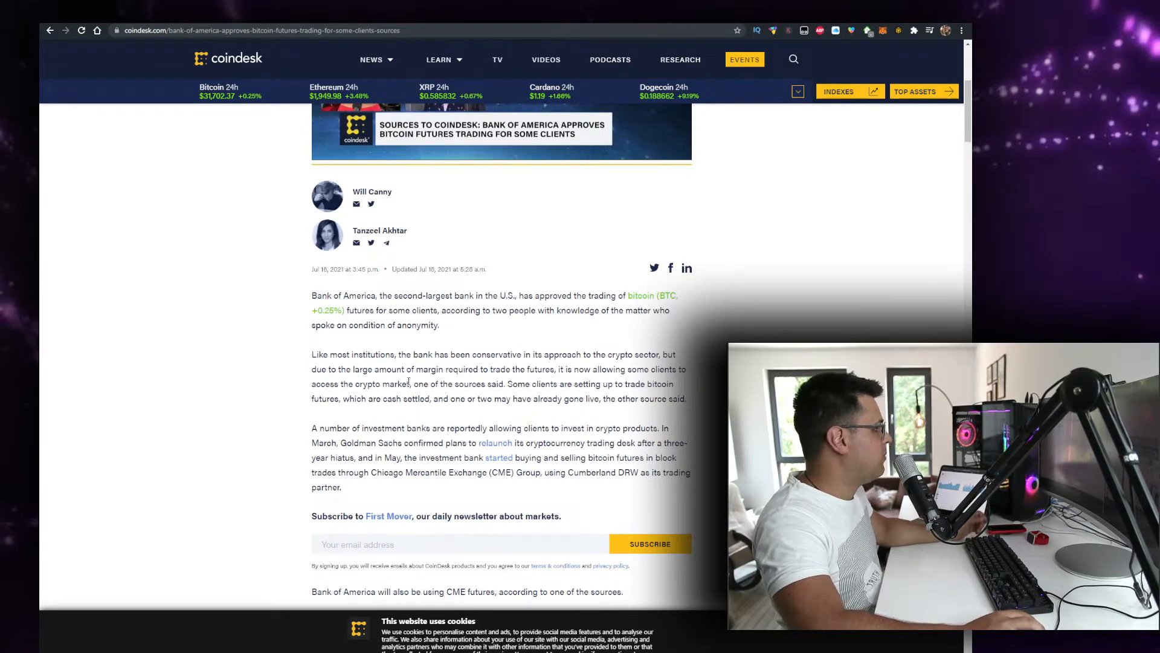
{"action": "scroll", "scroll_direction": "down", "scroll_amount": 3}
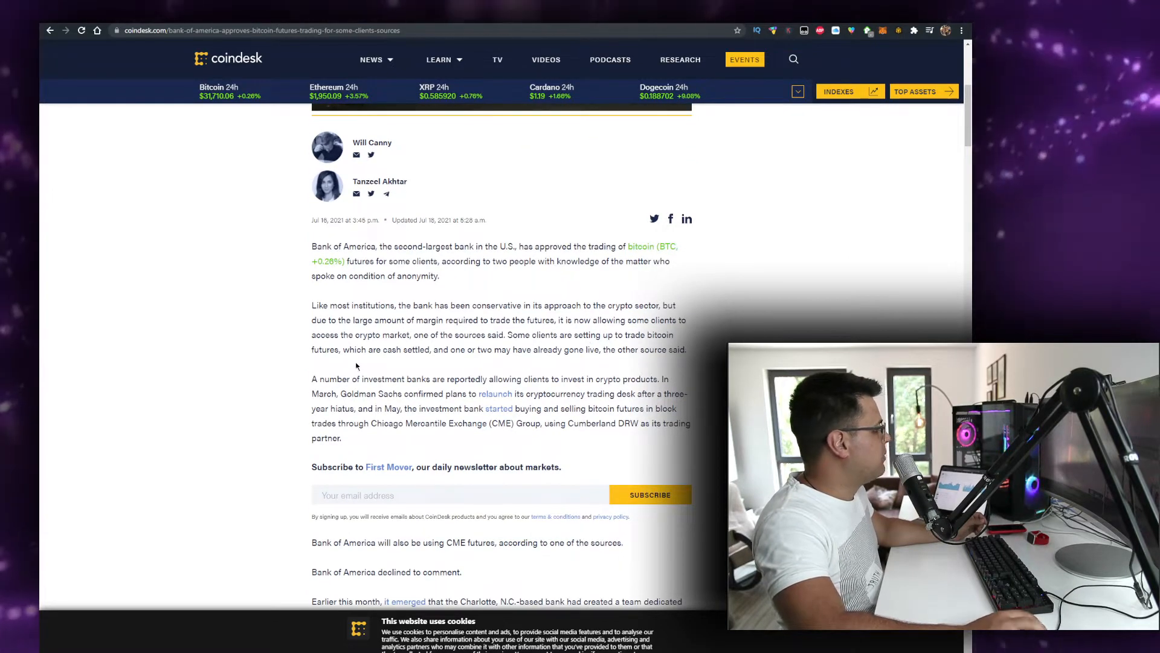
{"action": "double_click", "coordinate": [414, 349]}
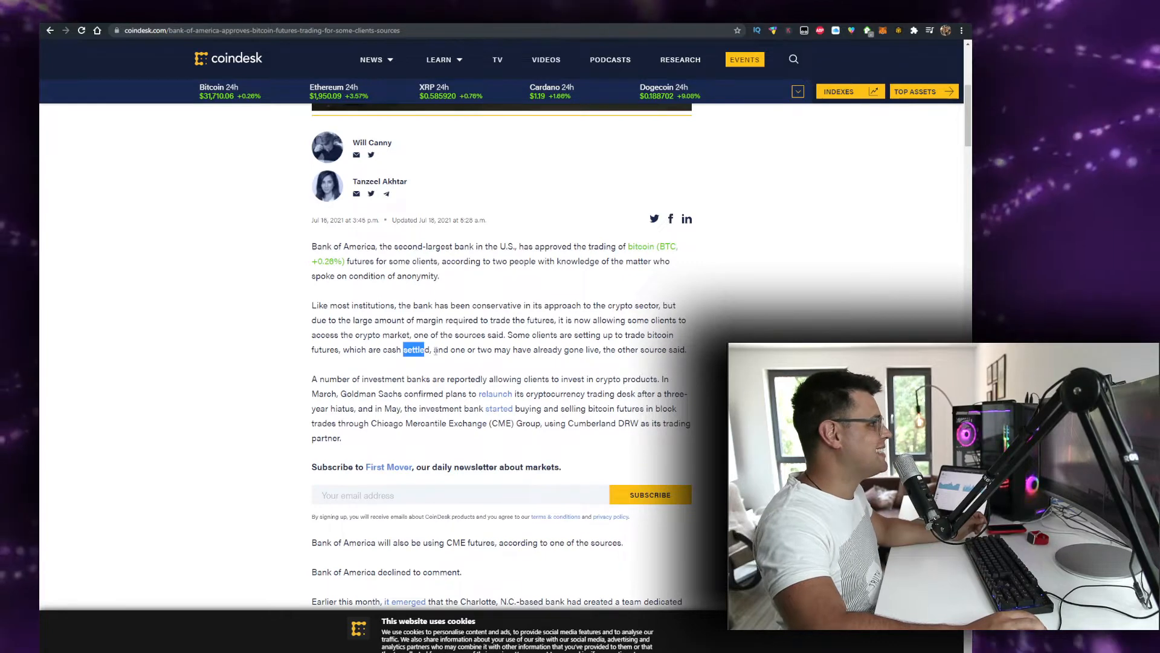